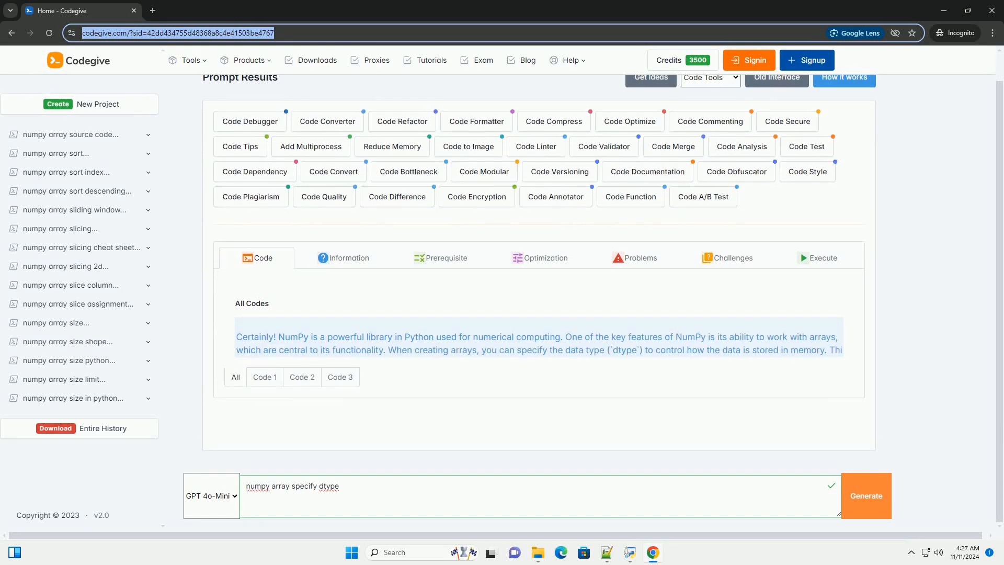
scroll(down, 3)
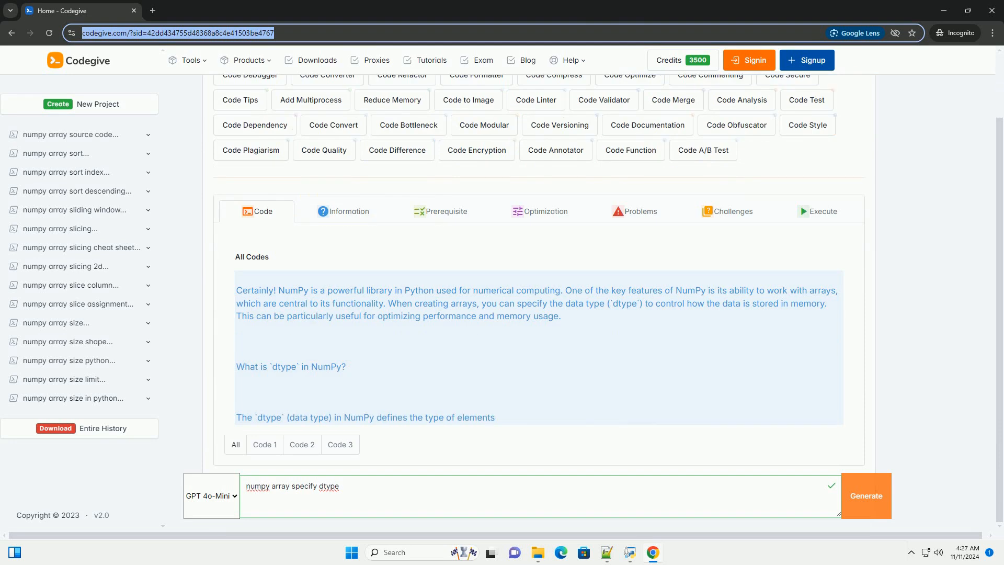
scroll(up, 3)
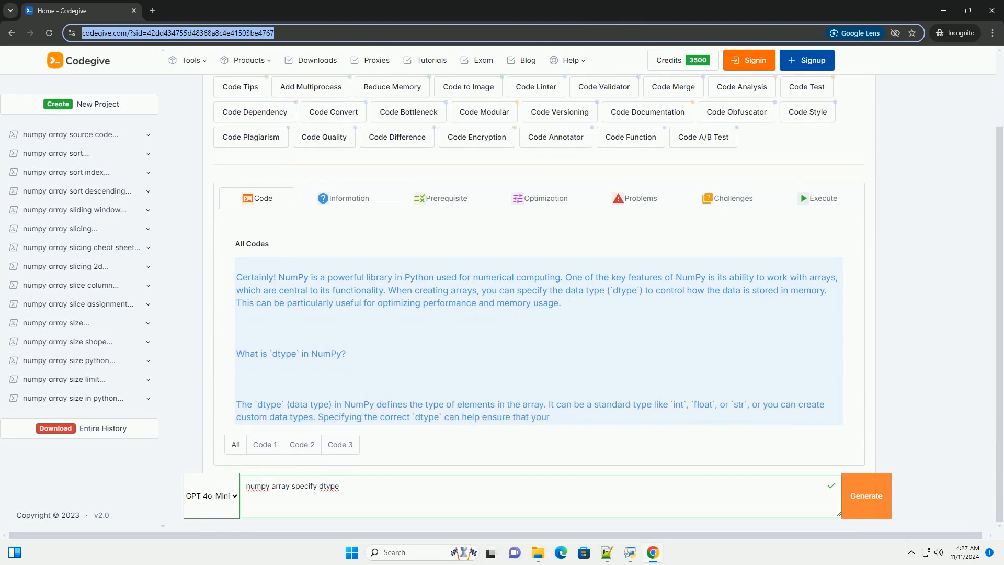
scroll(down, 3)
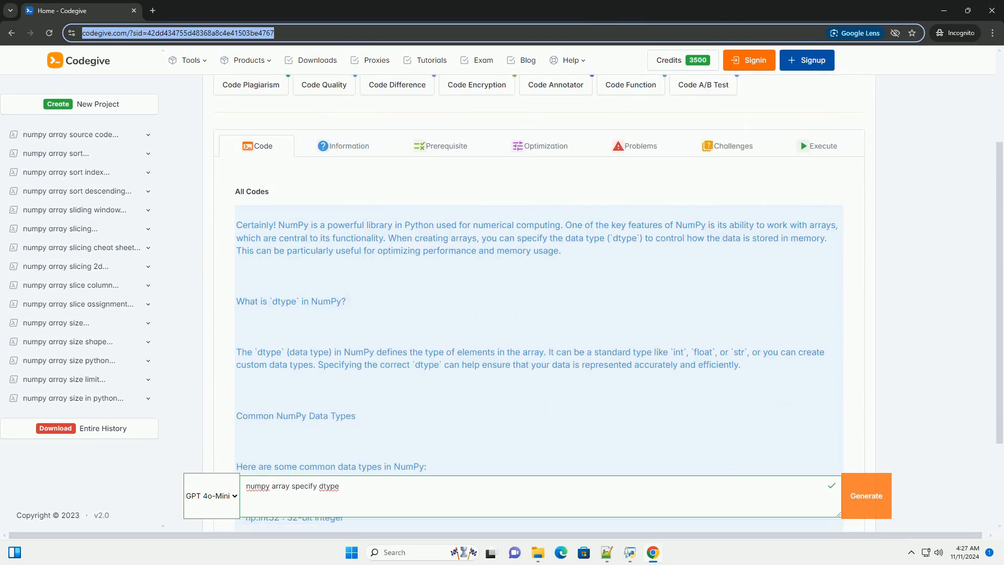
scroll(down, 3)
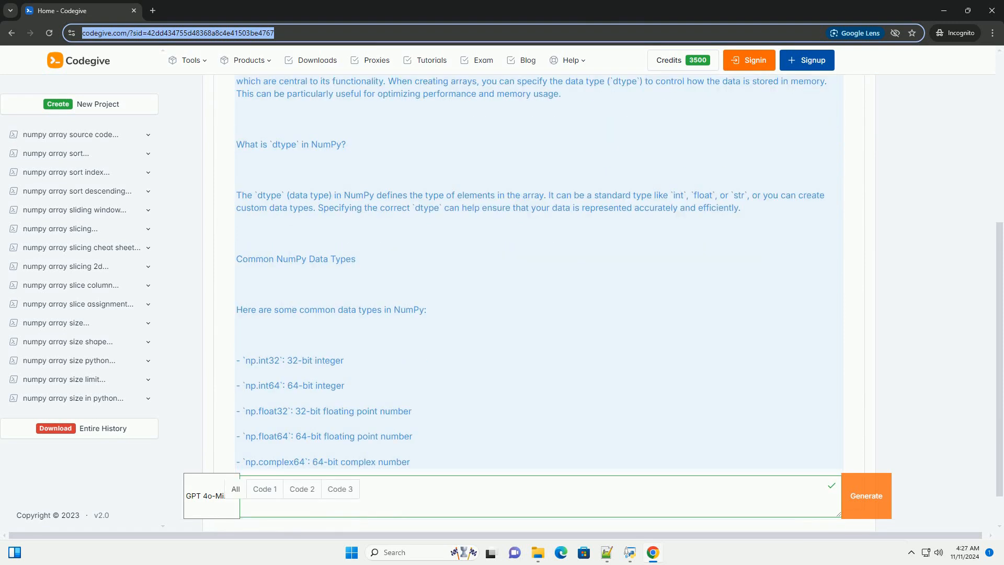
scroll(down, 3)
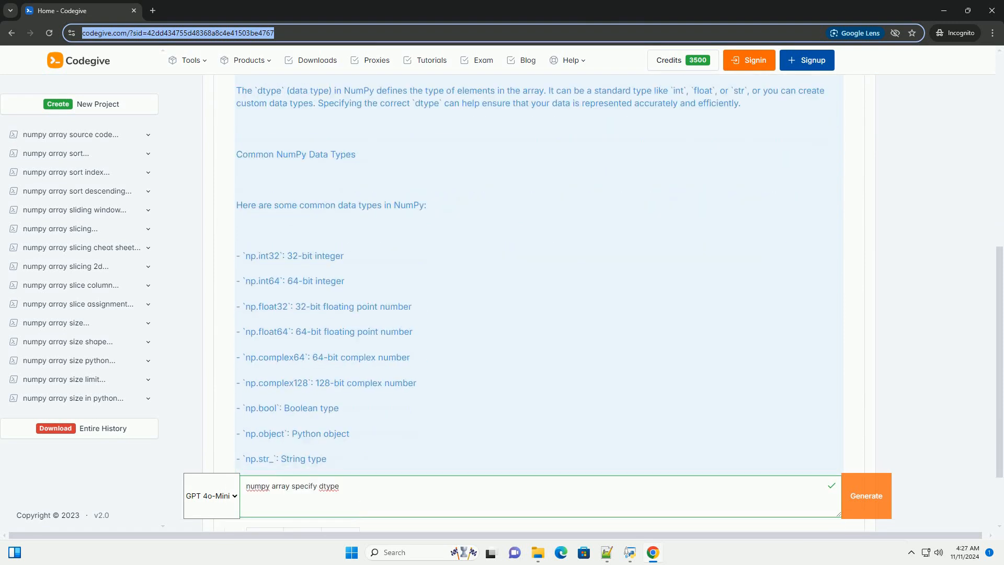
scroll(down, 3)
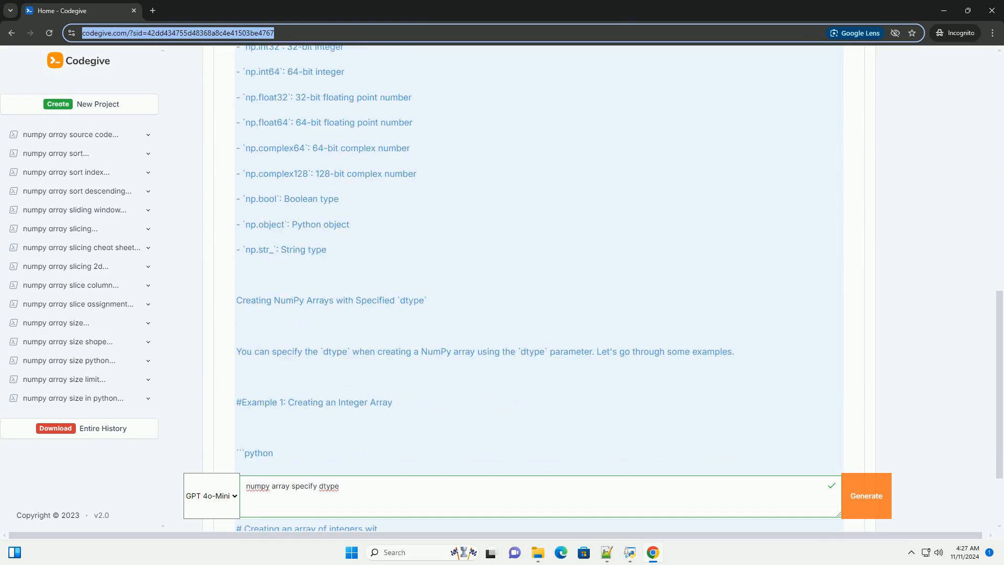
scroll(down, 3)
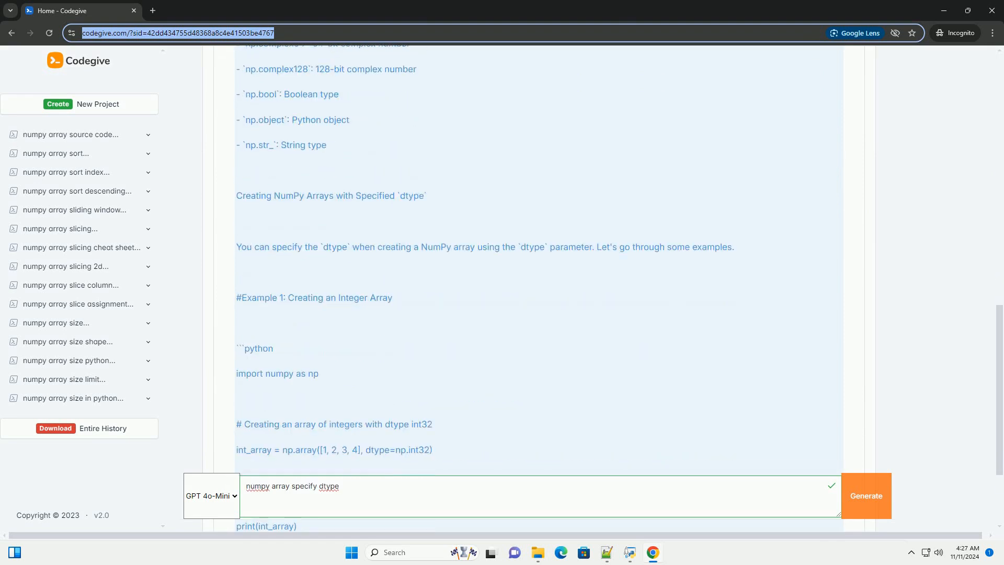
scroll(down, 3)
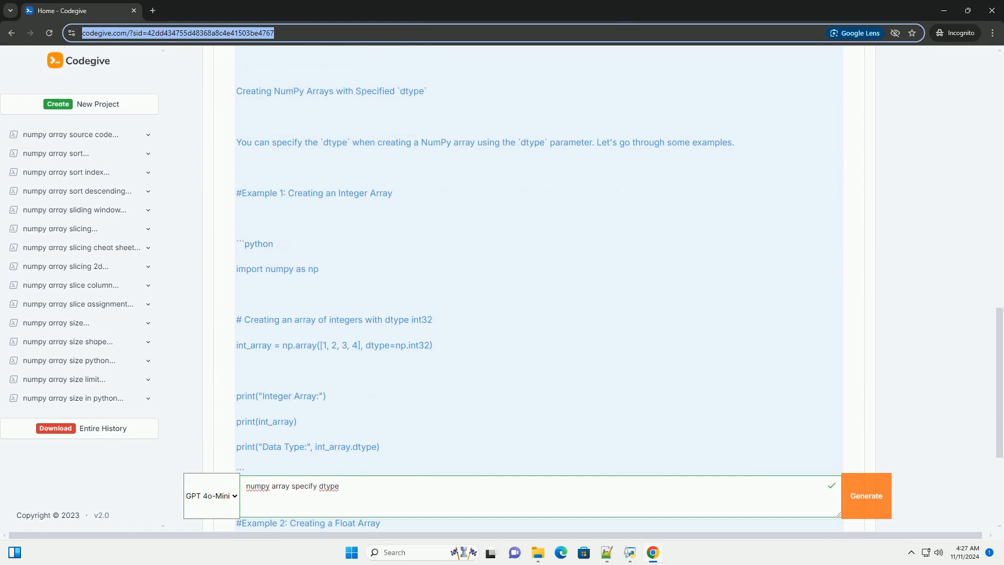
scroll(down, 3)
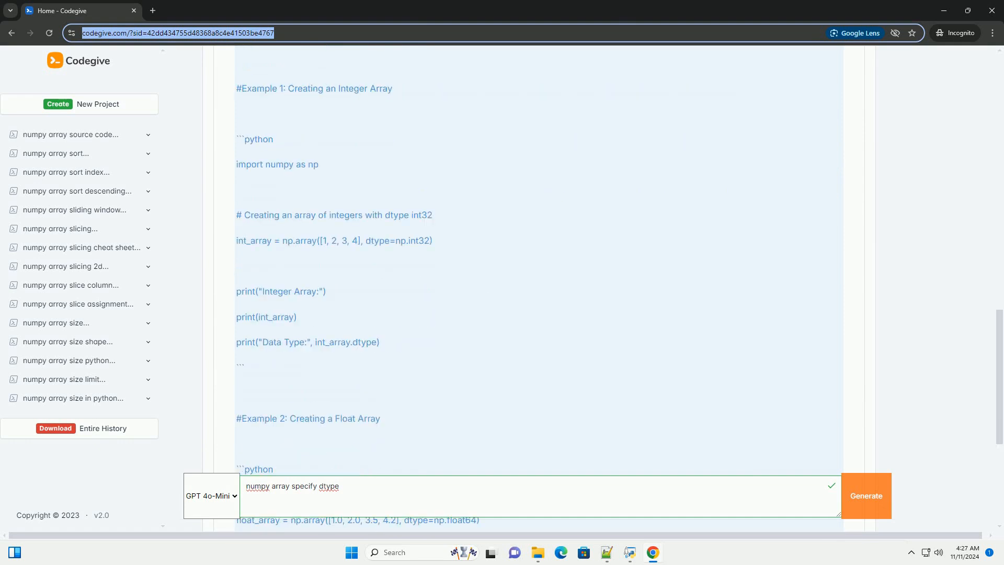
scroll(down, 3)
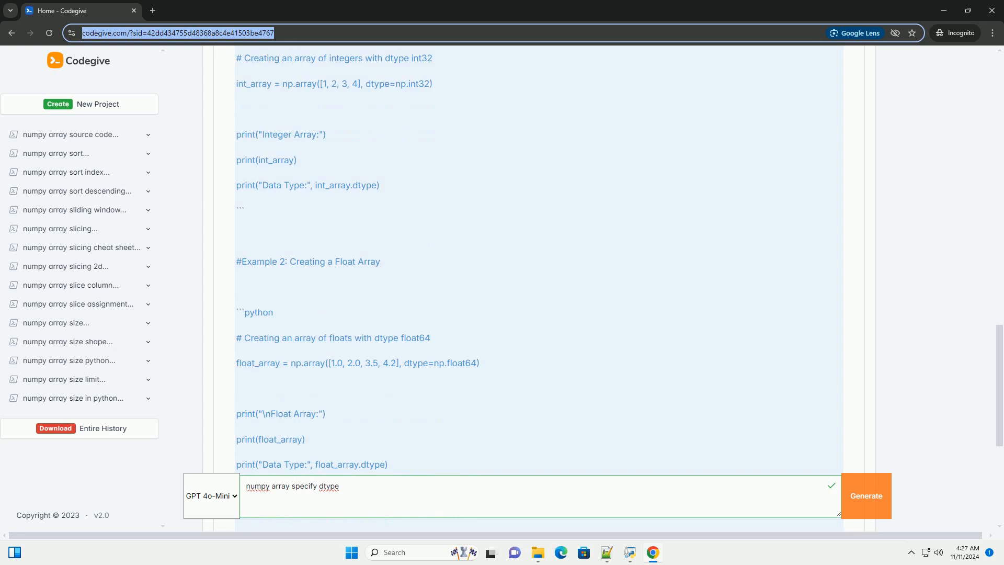
scroll(down, 3)
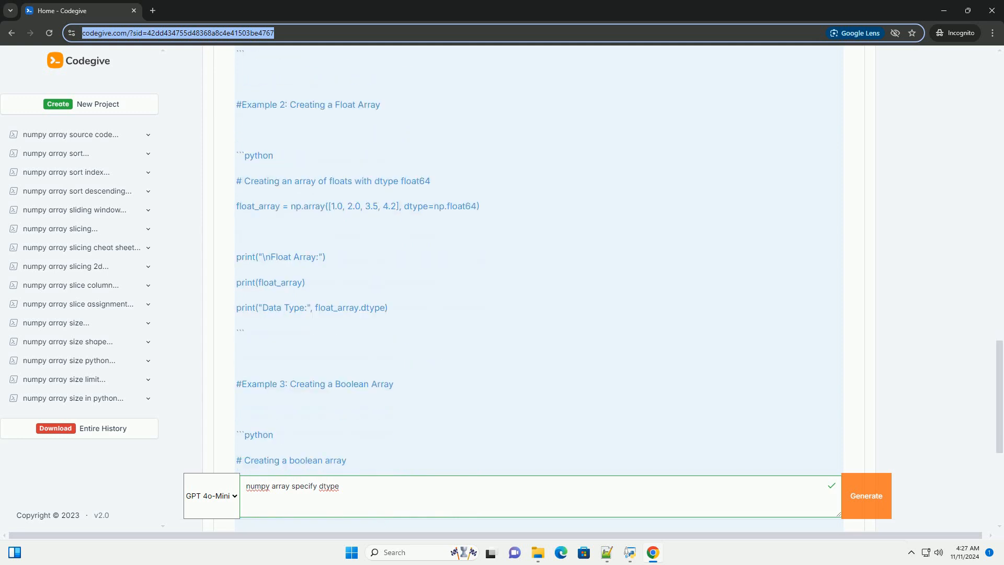
scroll(down, 3)
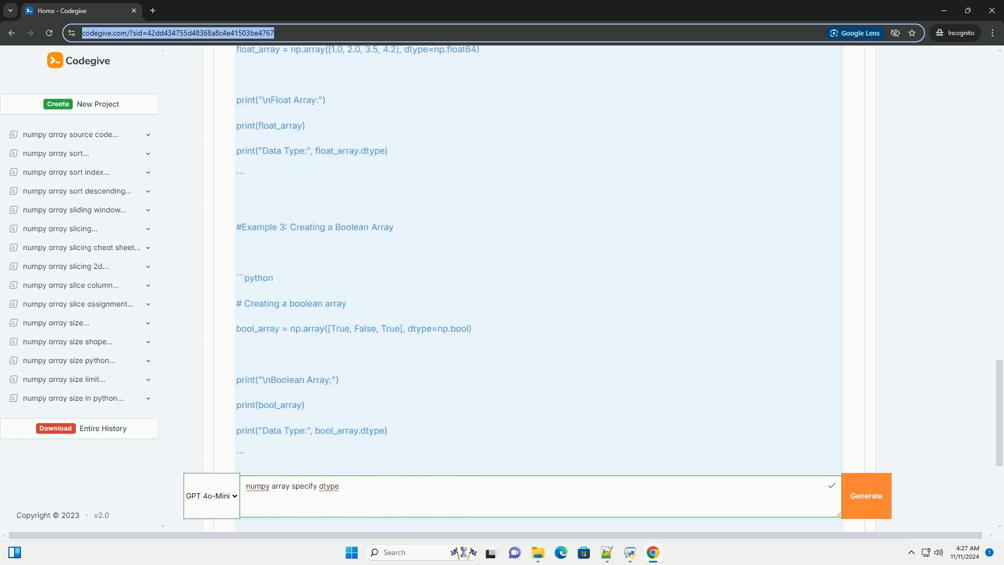
scroll(down, 3)
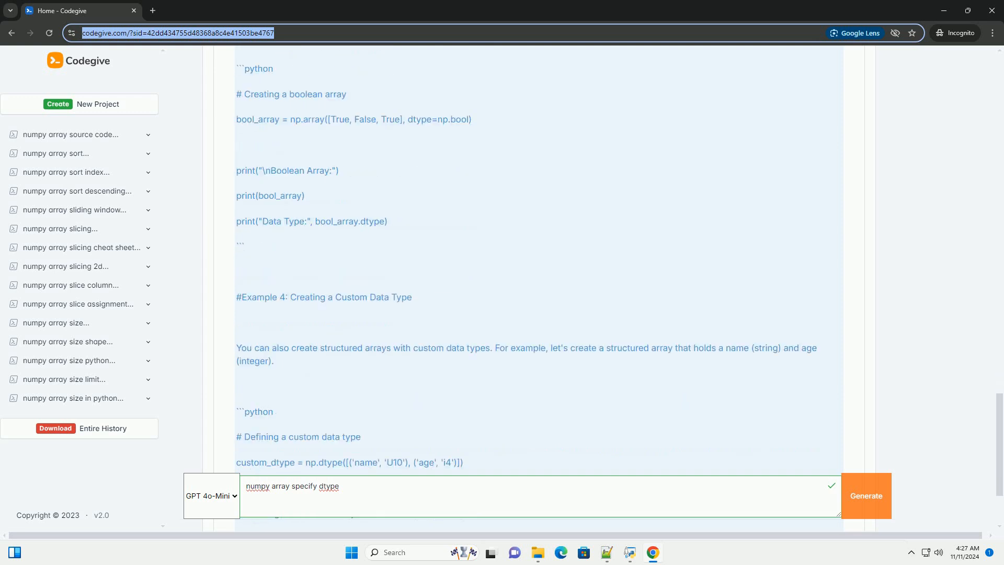
scroll(down, 3)
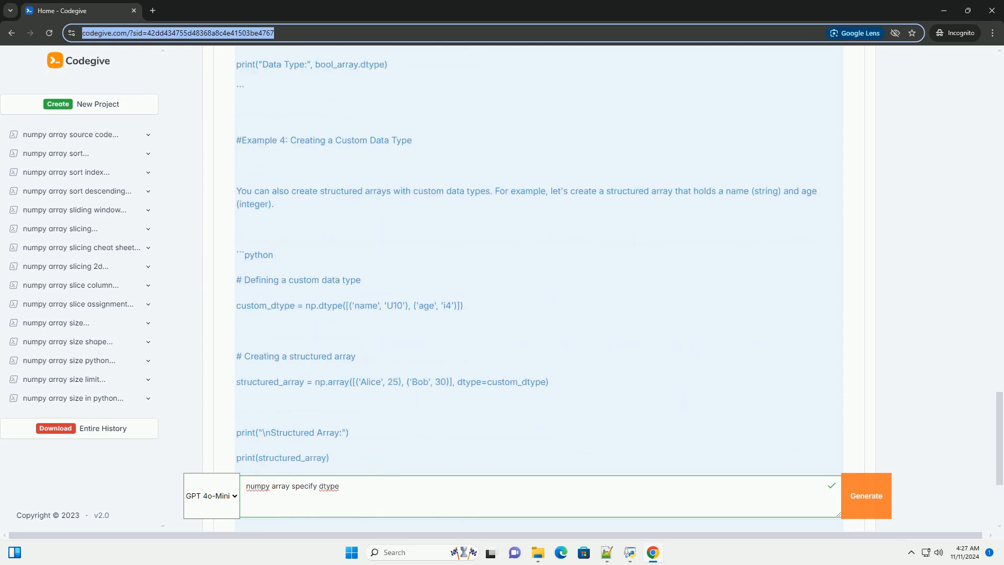
scroll(down, 3)
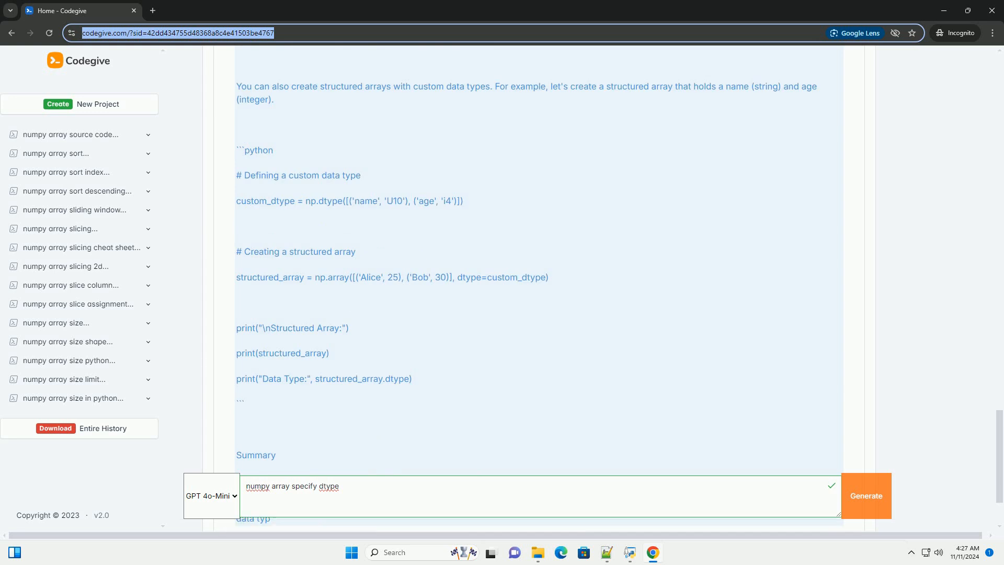
scroll(down, 3)
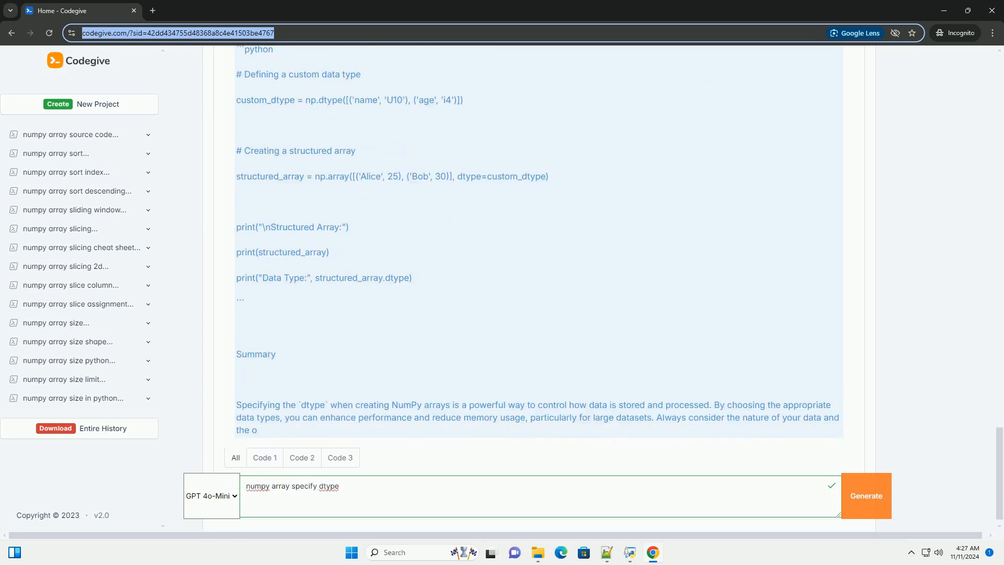
scroll(down, 3)
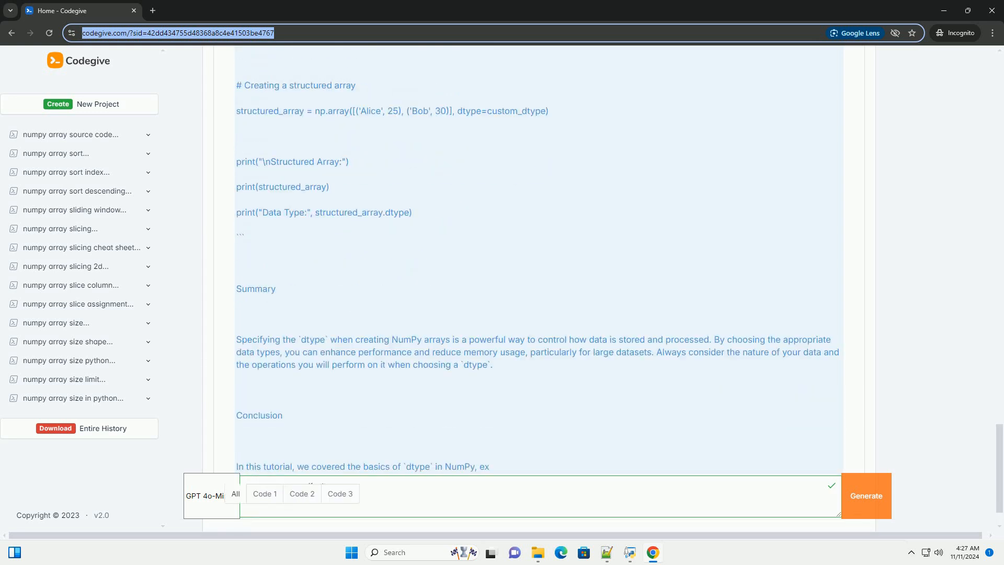
scroll(down, 3)
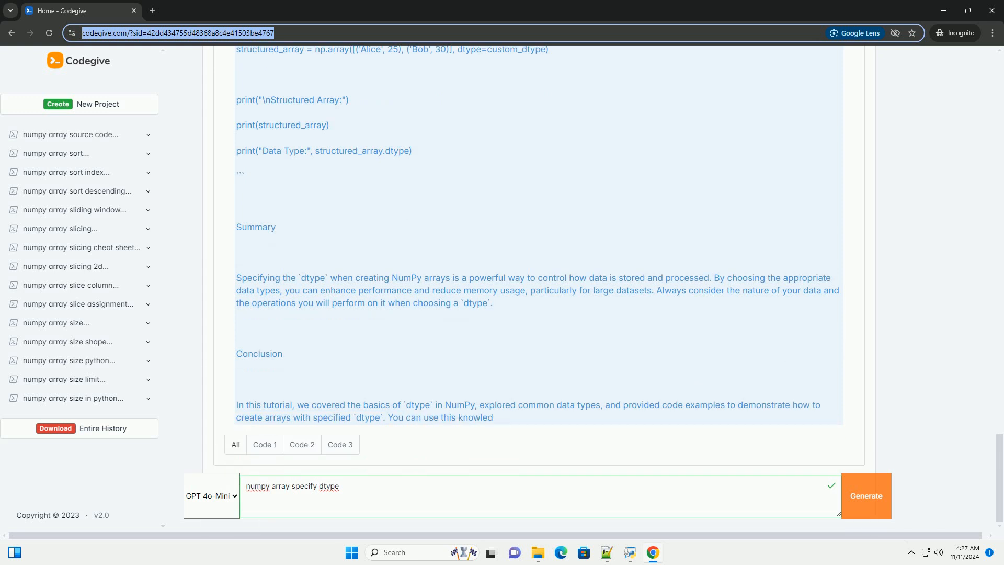